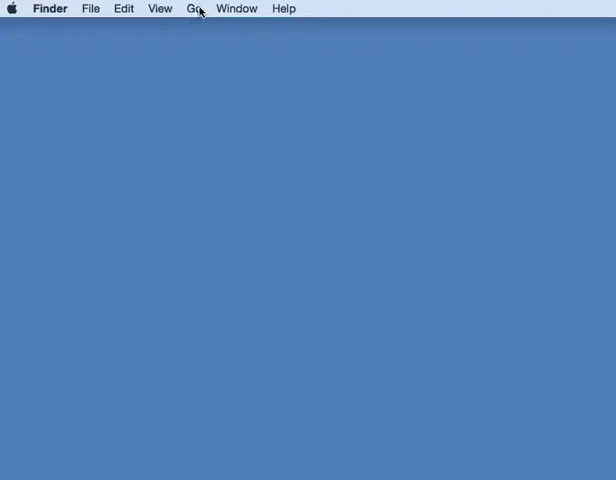
# - Navigate to the Applications folder via the Go menu
pyautogui.click(195, 9)
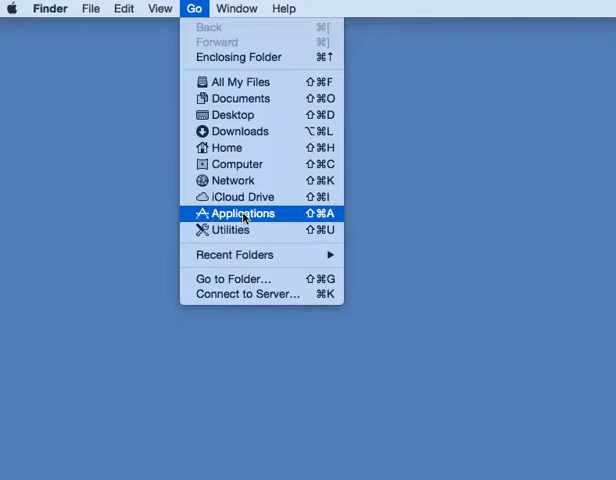
pyautogui.click(241, 213)
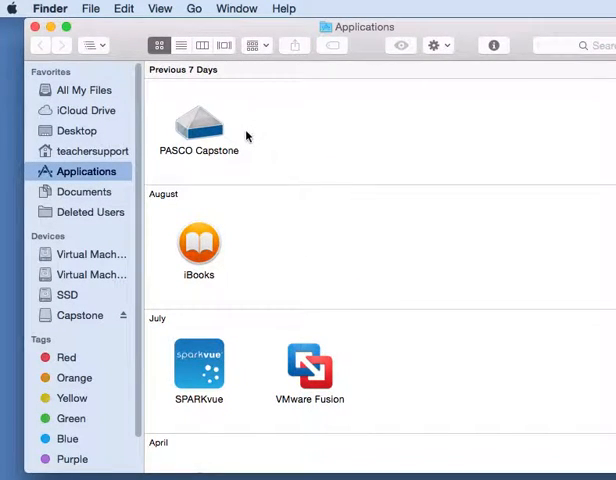
pyautogui.moveTo(253, 172)
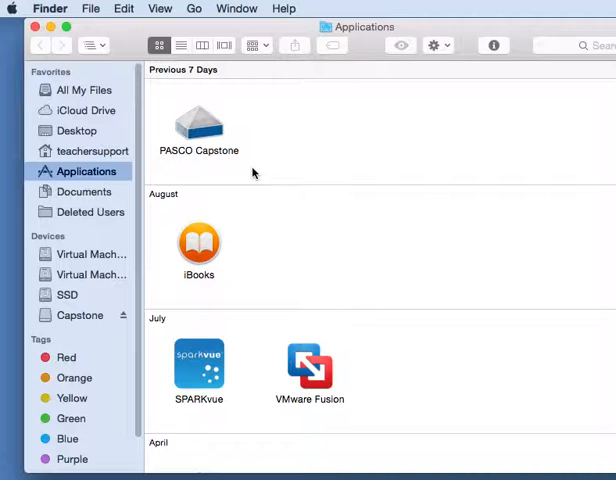
pyautogui.moveTo(196, 124)
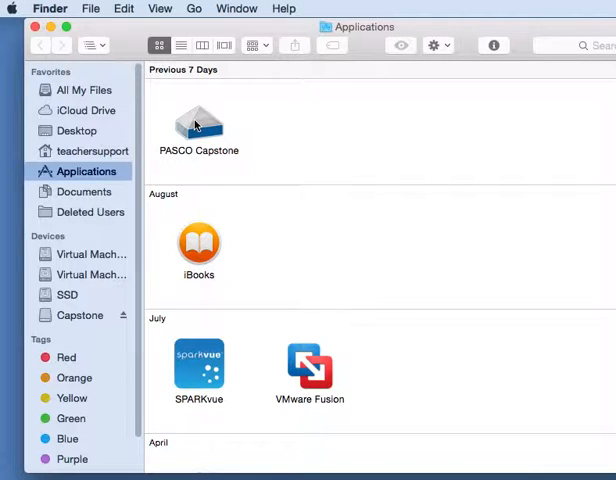
# - Show the package contents of the PASCO Capstone app
pyautogui.rightClick(198, 125)
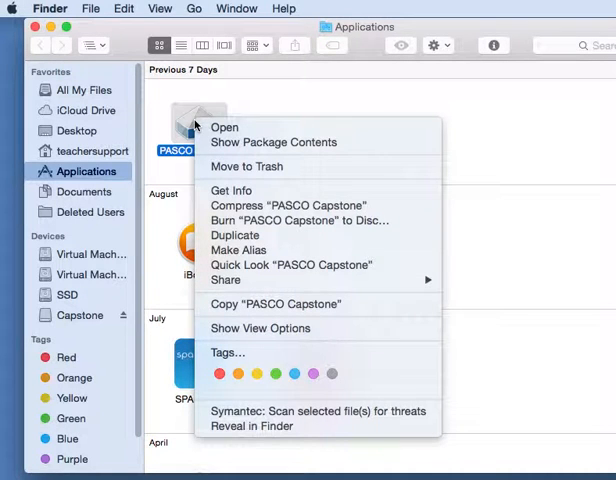
pyautogui.moveTo(273, 142)
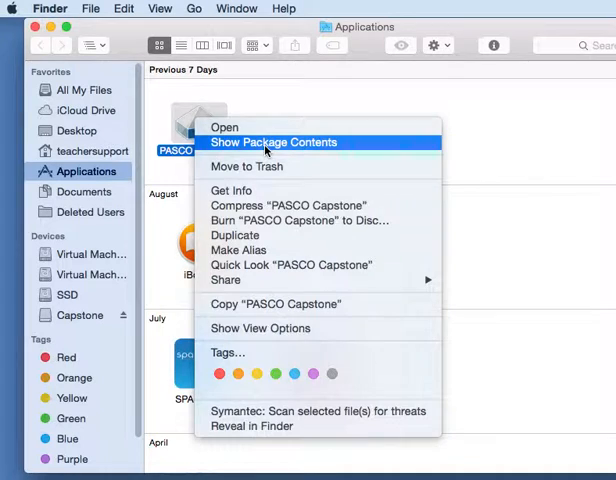
pyautogui.click(272, 142)
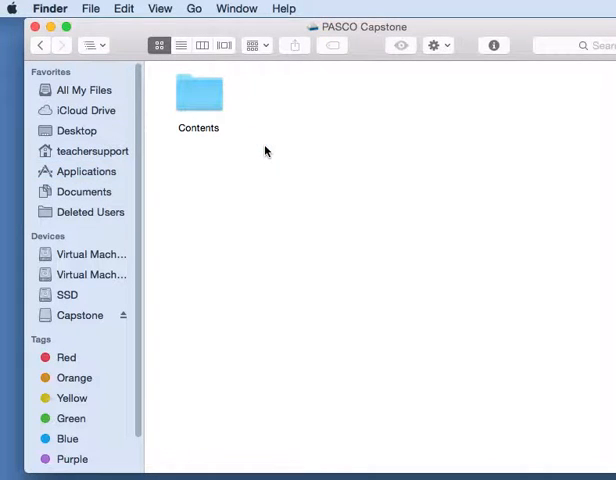
# - Enter the Contents folder and then the Resources folder inside the package
pyautogui.click(198, 95)
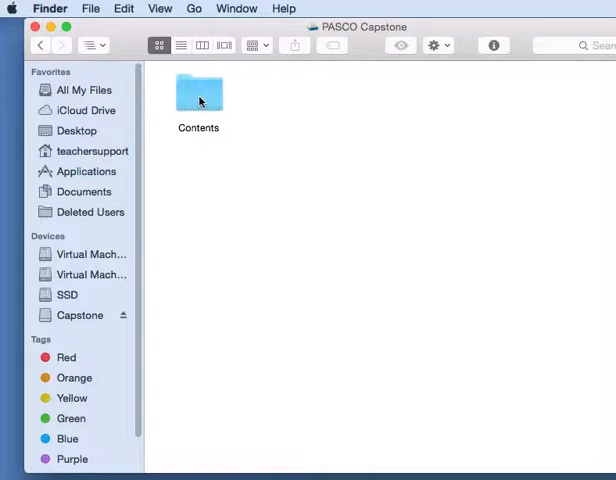
pyautogui.doubleClick(198, 92)
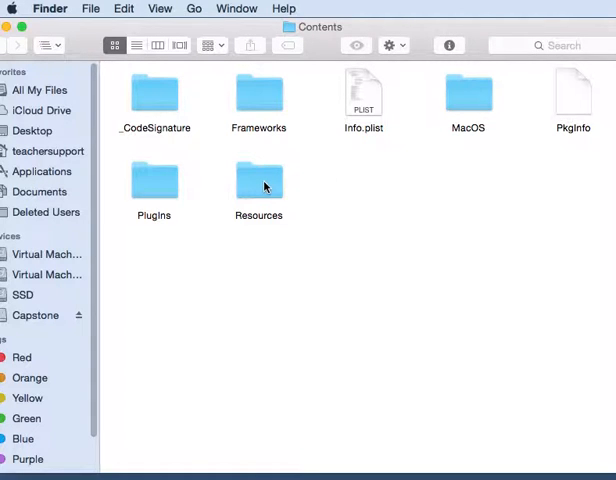
pyautogui.doubleClick(258, 180)
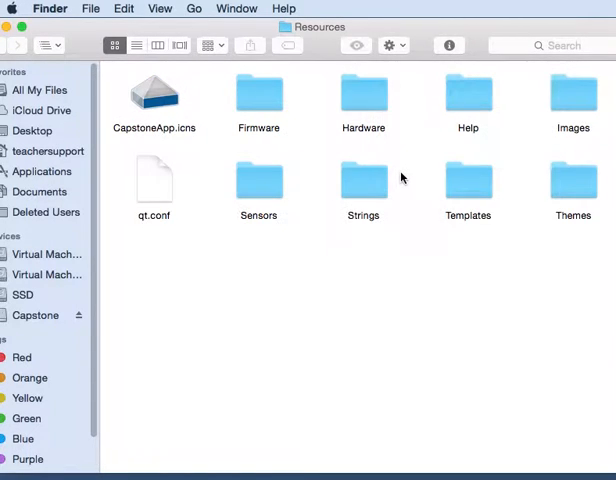
pyautogui.moveTo(546, 125)
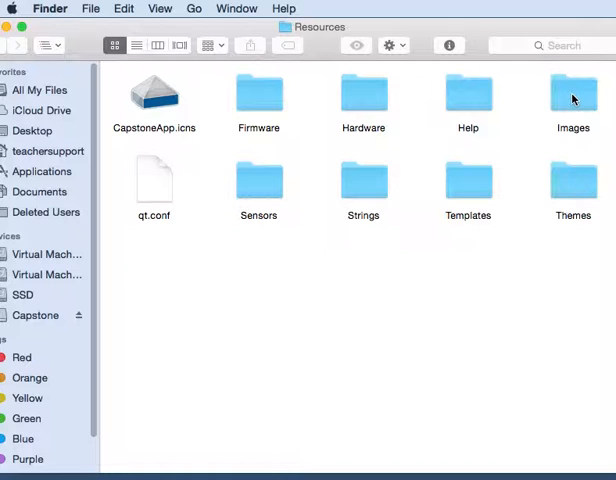
pyautogui.click(573, 95)
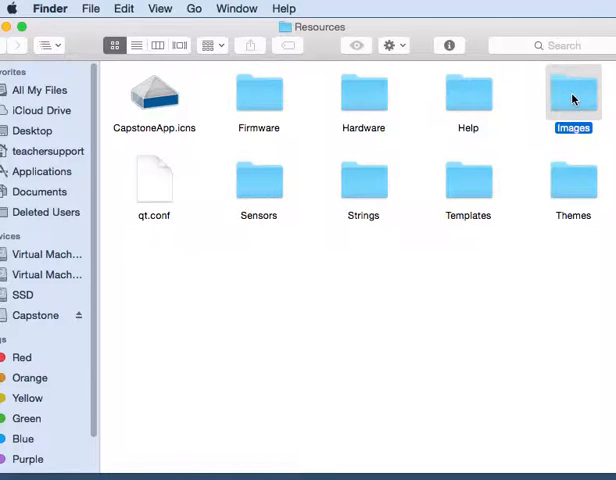
pyautogui.doubleClick(573, 98)
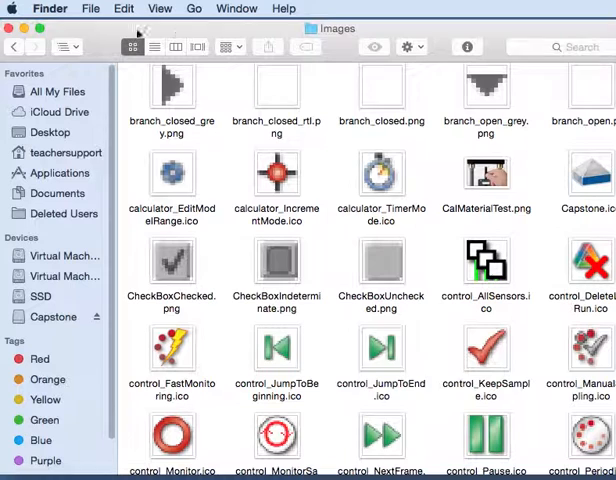
pyautogui.click(13, 46)
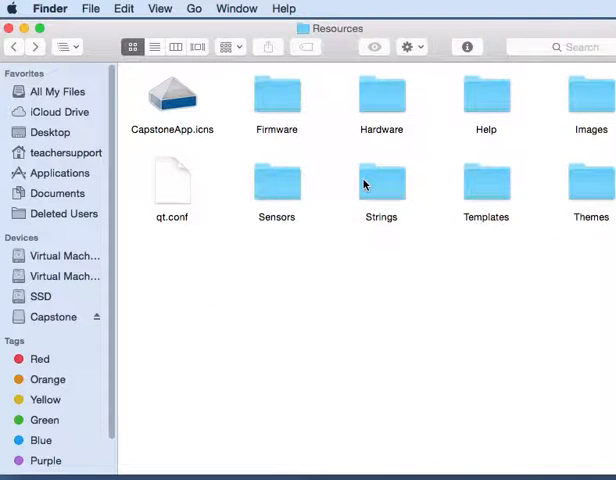
pyautogui.moveTo(380, 107)
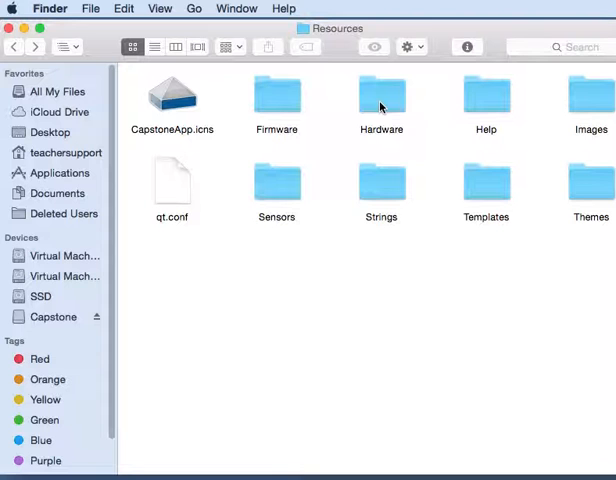
# - Enter the Hardware folder to reveal its device icon images
pyautogui.doubleClick(381, 95)
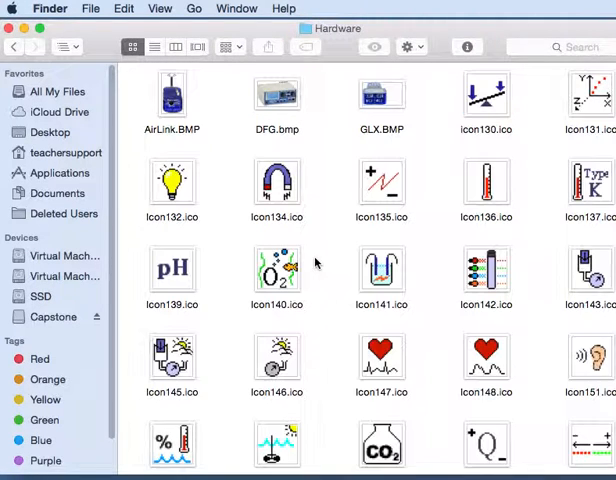
pyautogui.moveTo(205, 137)
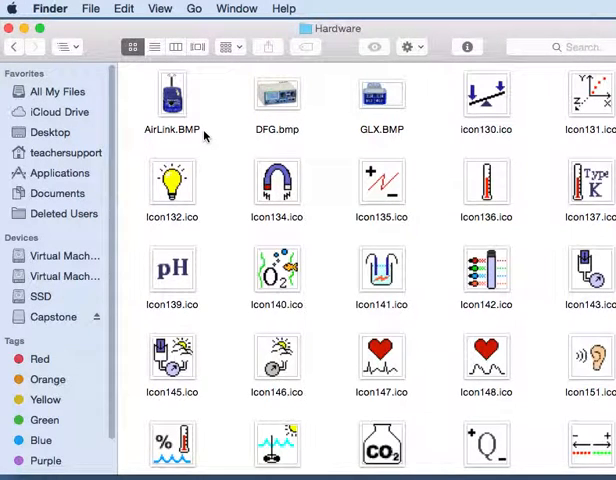
pyautogui.moveTo(283, 146)
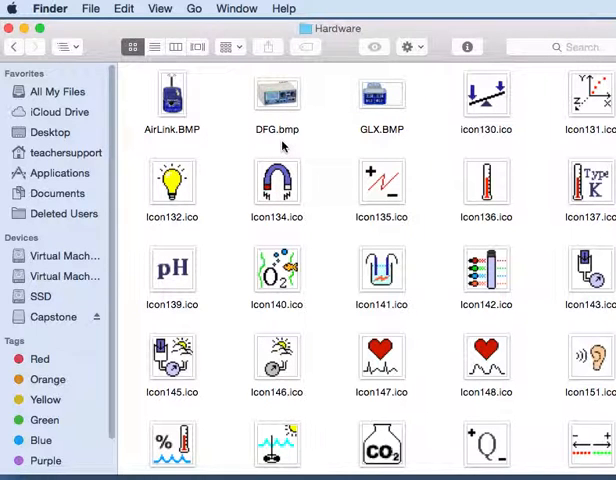
pyautogui.moveTo(349, 223)
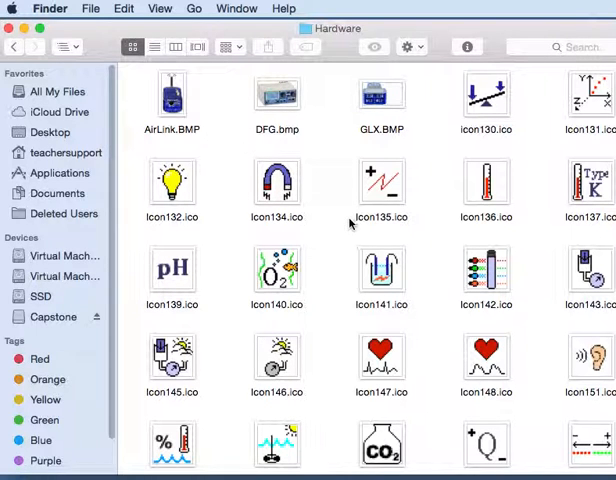